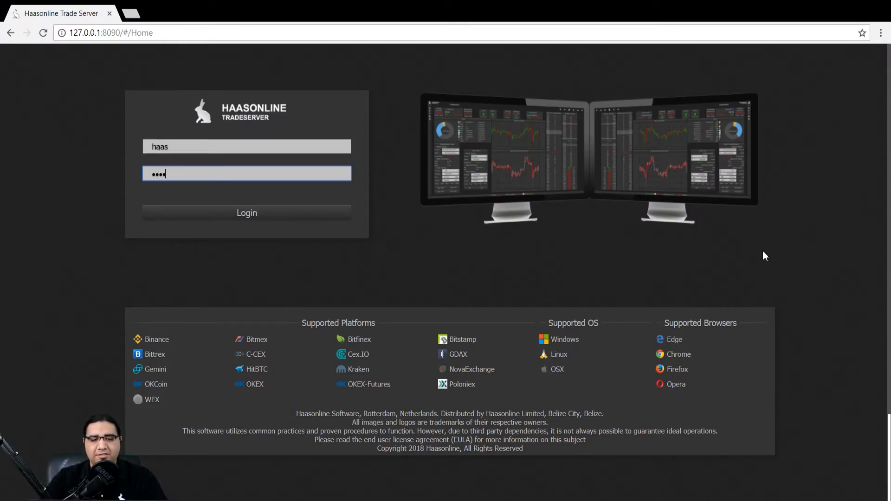
# - Log in to the trade server and land on the home dashboard
pyautogui.click(246, 213)
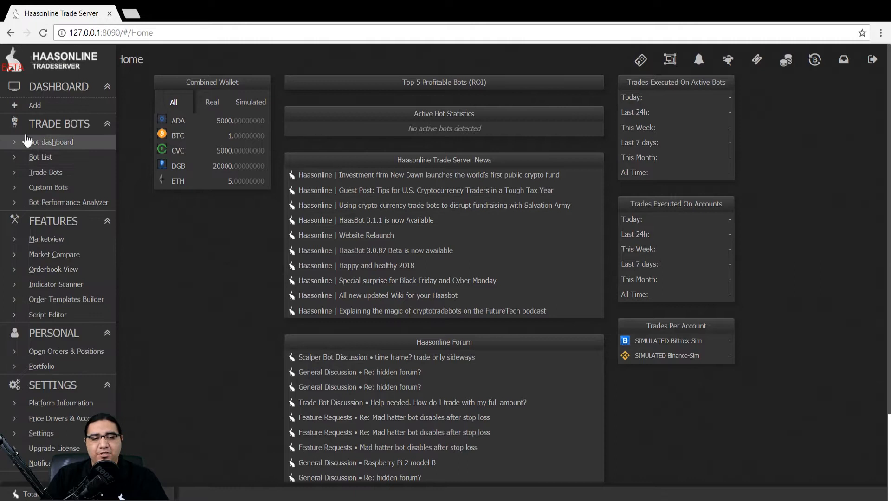
pyautogui.moveTo(53, 118)
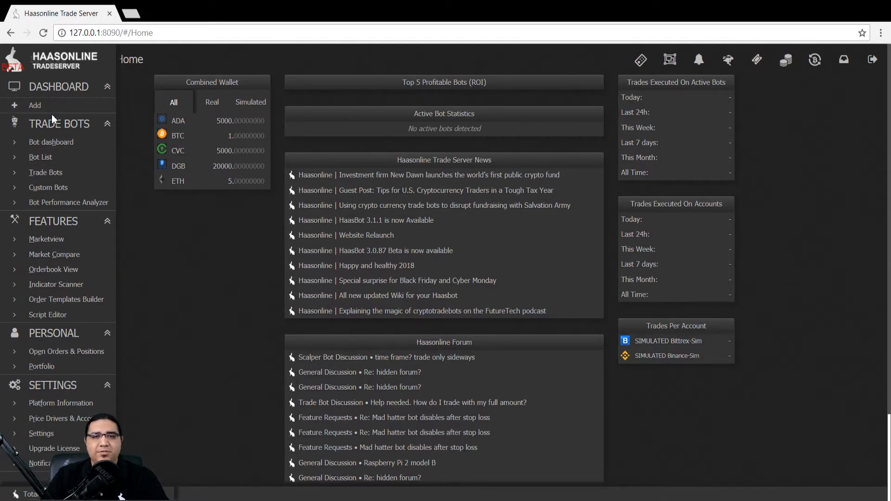
pyautogui.moveTo(68, 202)
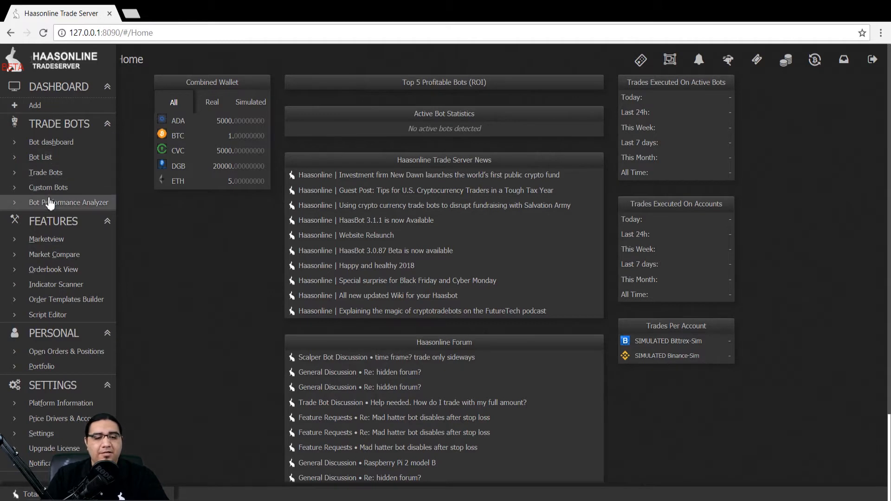
# - Go to the Custom Bots page and start adding a new custom bot
pyautogui.click(48, 187)
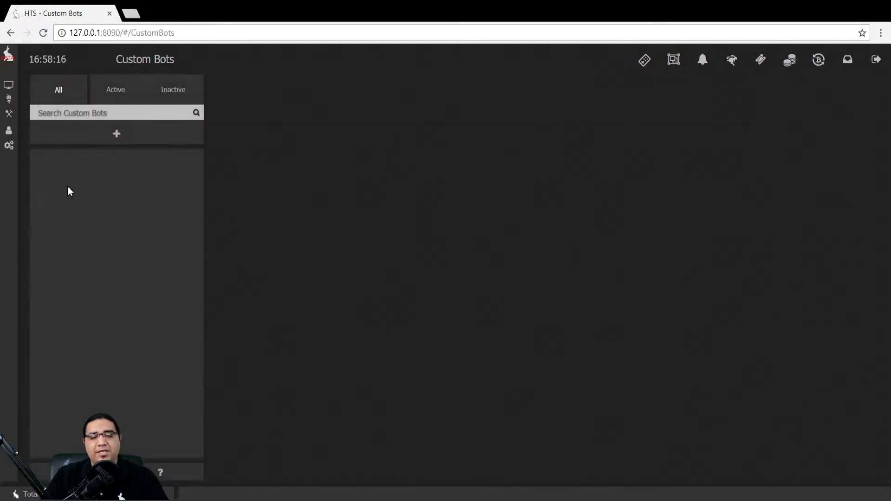
pyautogui.moveTo(128, 156)
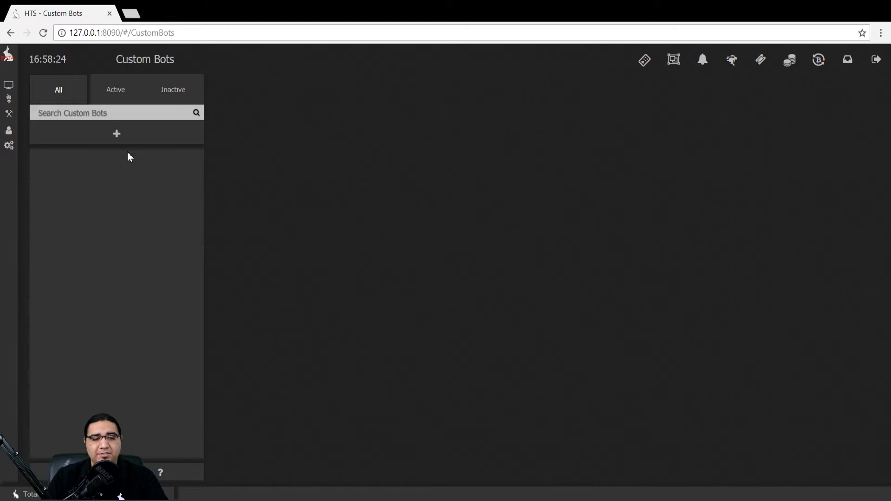
pyautogui.click(9, 84)
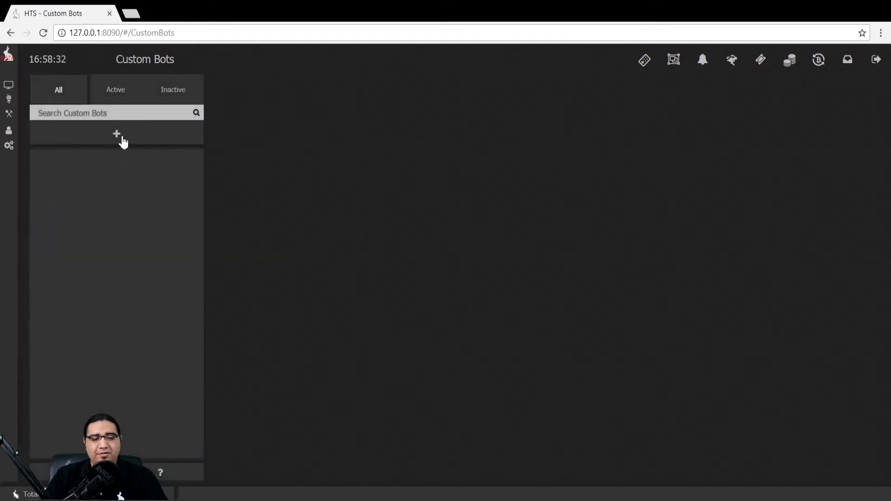
pyautogui.click(117, 135)
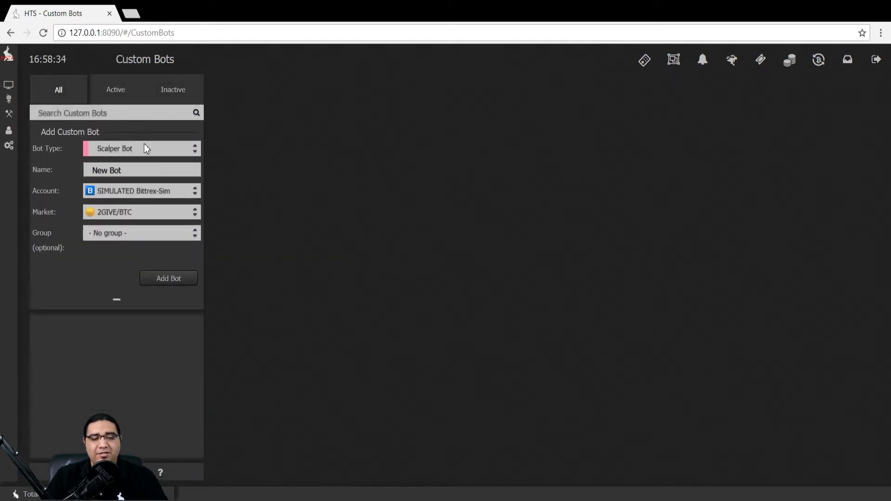
pyautogui.moveTo(160, 153)
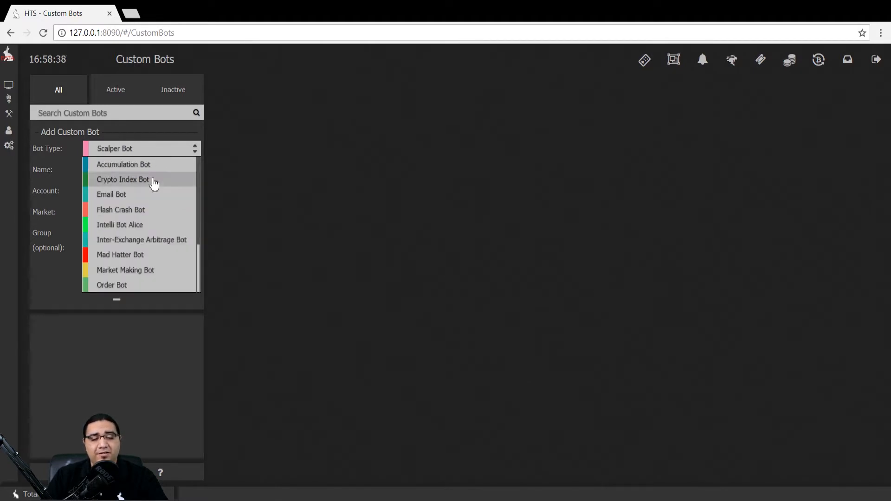
# - Create a Scalper Bot named 'Scalper' on the ADA/BTC market
pyautogui.scroll(-3)
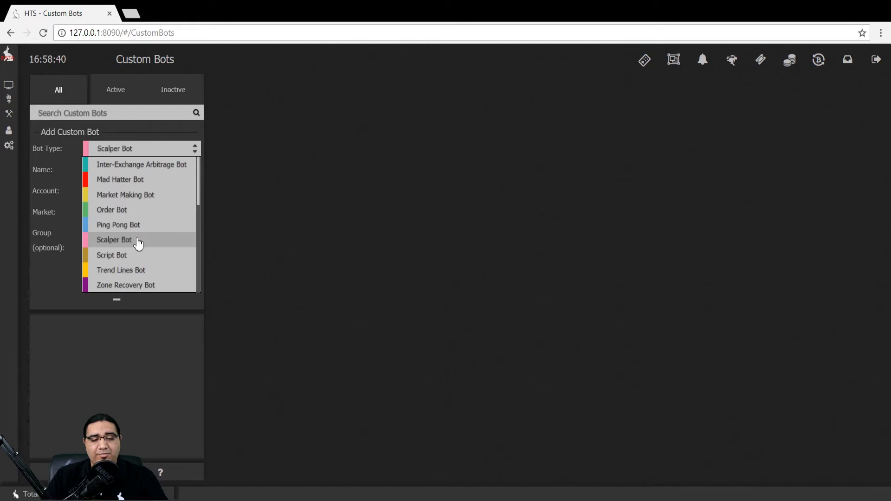
pyautogui.click(114, 240)
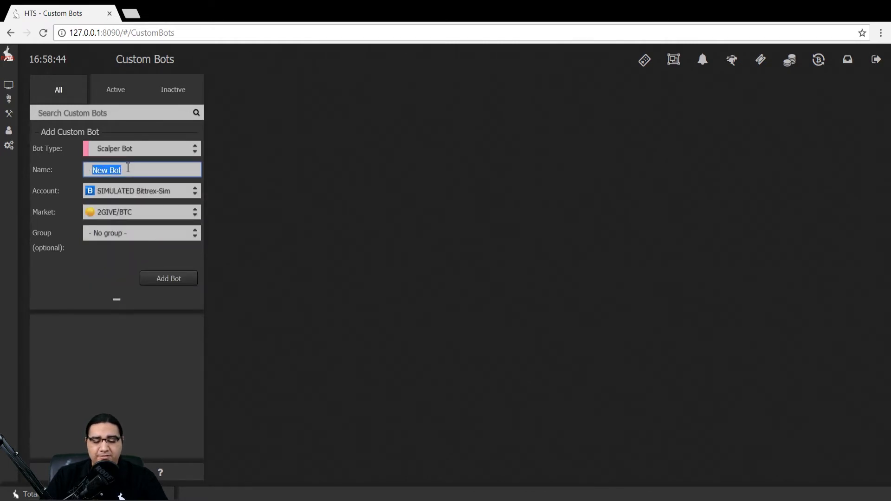
pyautogui.write('Scalper')
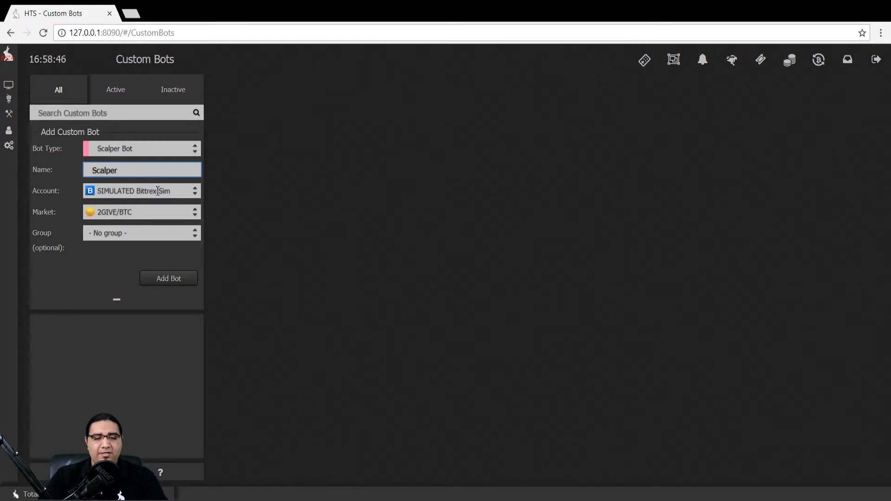
pyautogui.moveTo(169, 206)
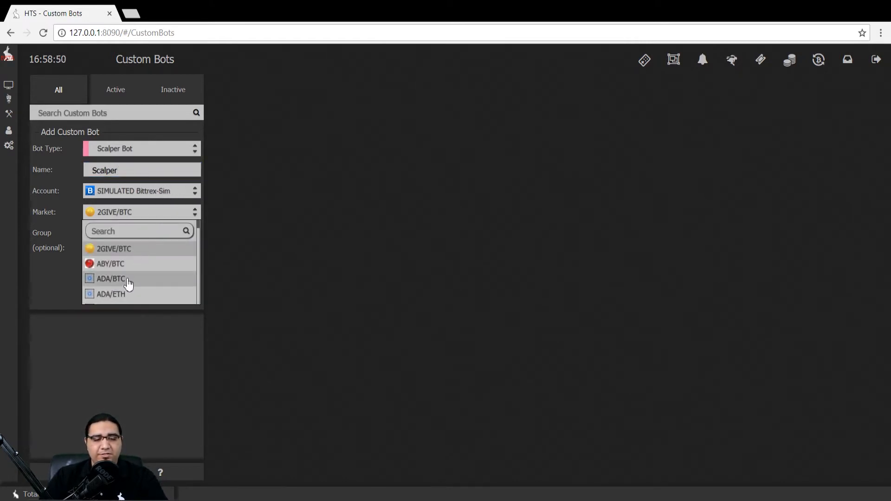
pyautogui.click(111, 278)
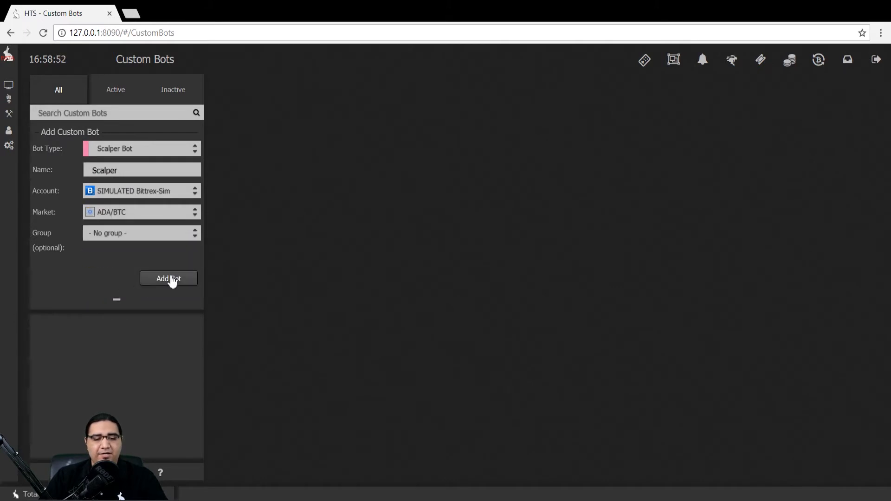
pyautogui.click(168, 278)
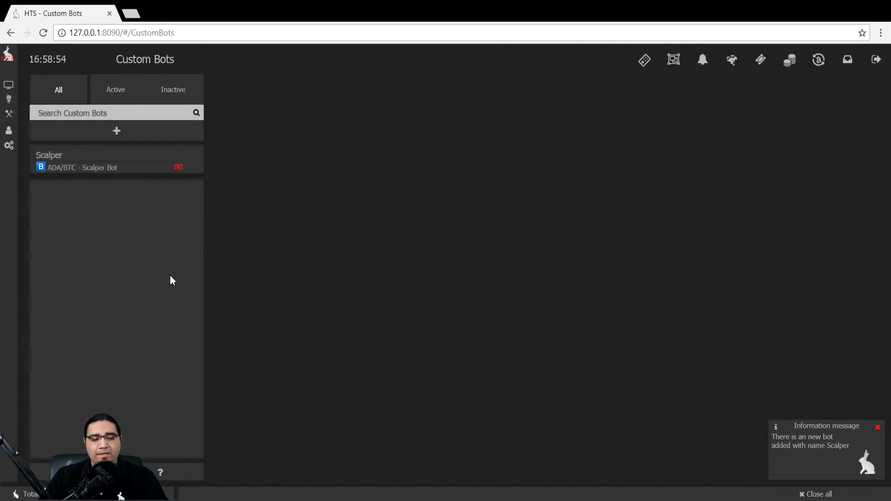
# - In the Scalper bot's settings, switch the coin position from ADA to BTC
pyautogui.click(85, 160)
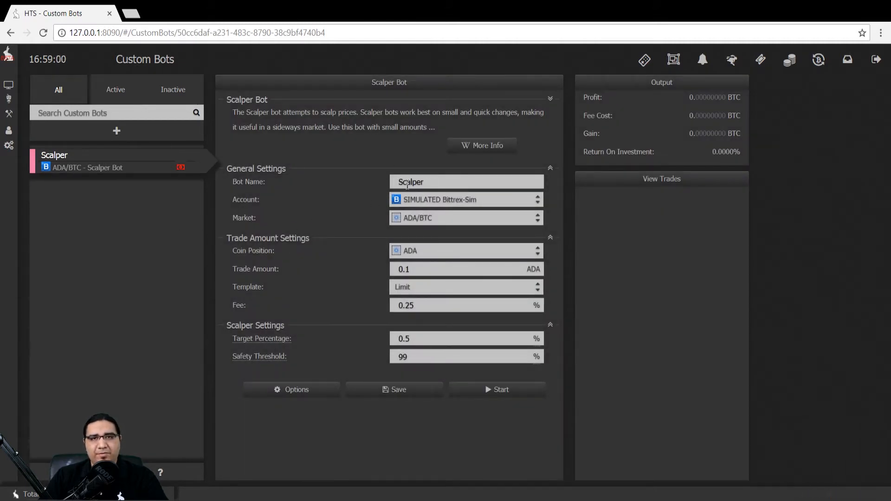
pyautogui.moveTo(399, 221)
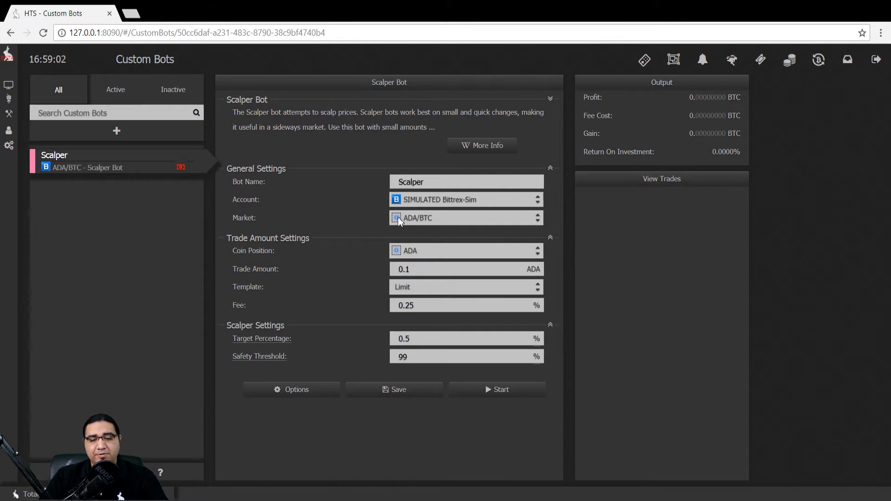
pyautogui.moveTo(405, 246)
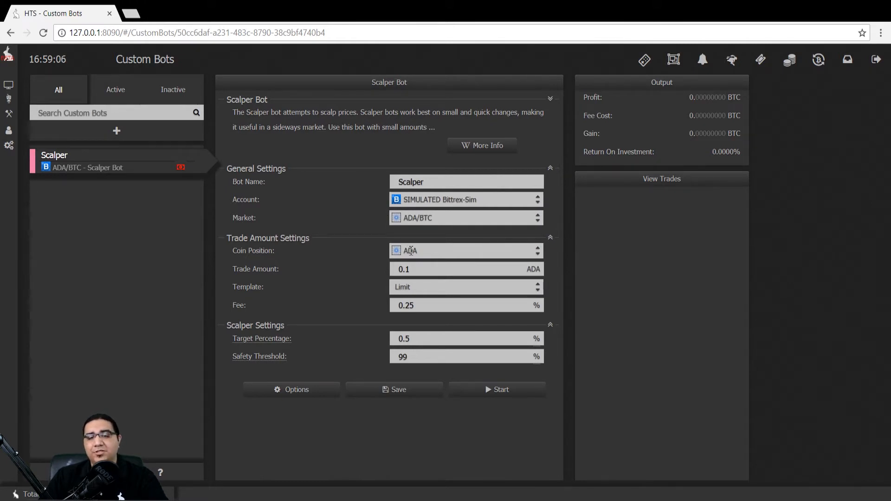
pyautogui.click(465, 217)
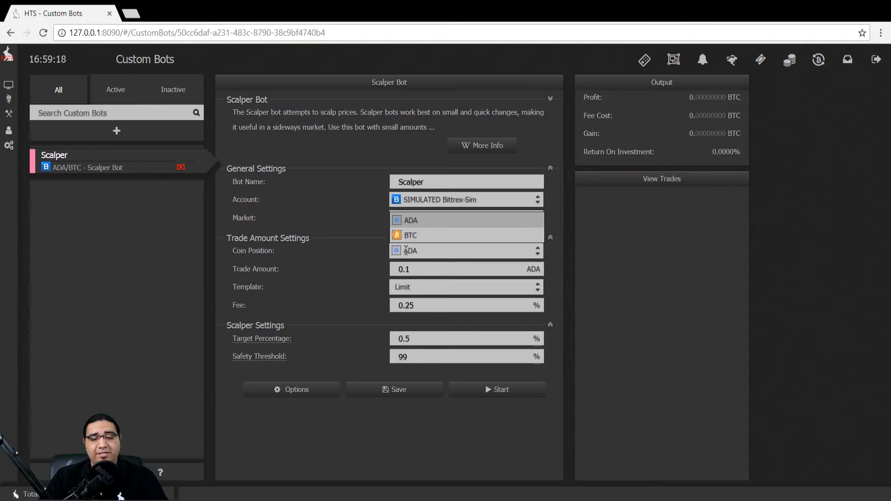
pyautogui.moveTo(419, 240)
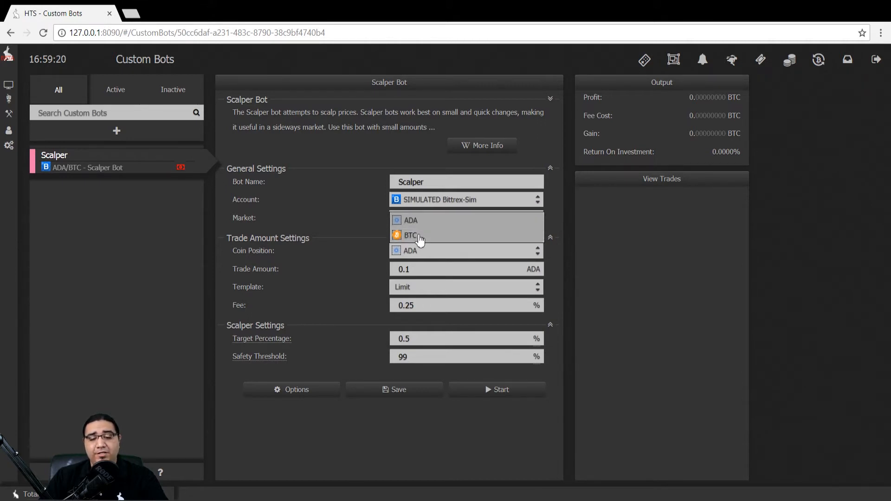
pyautogui.click(409, 234)
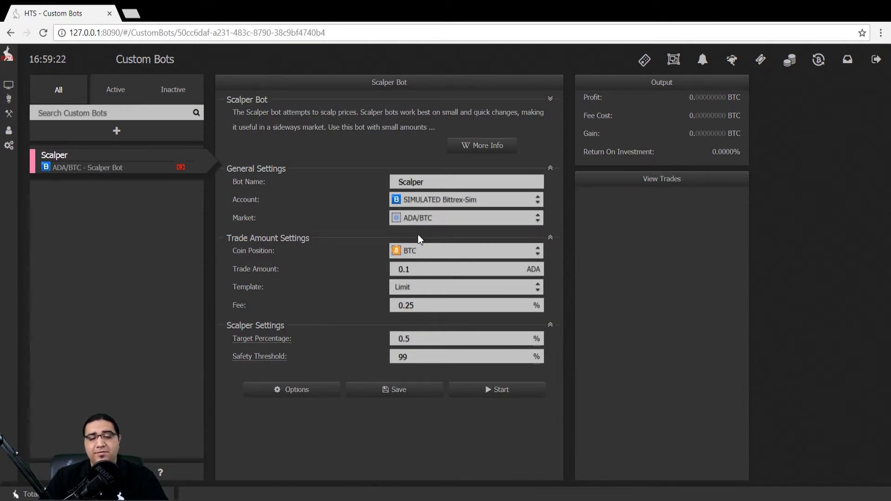
pyautogui.moveTo(355, 271)
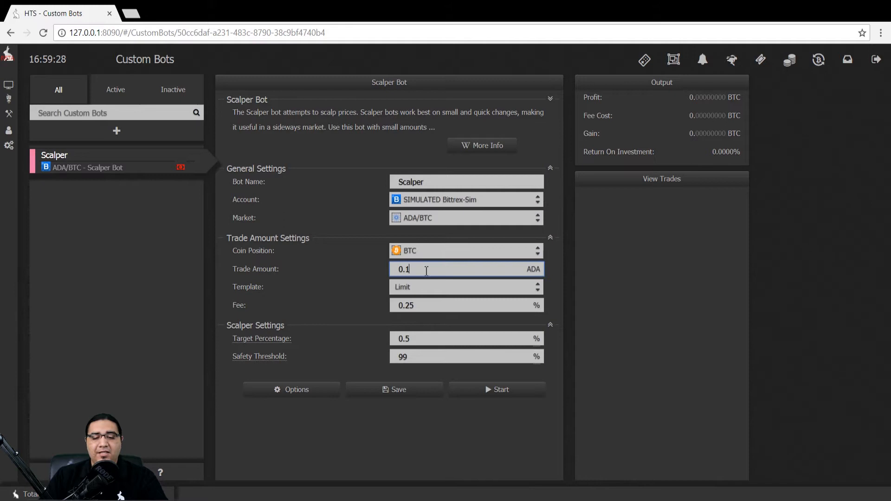
pyautogui.moveTo(318, 307)
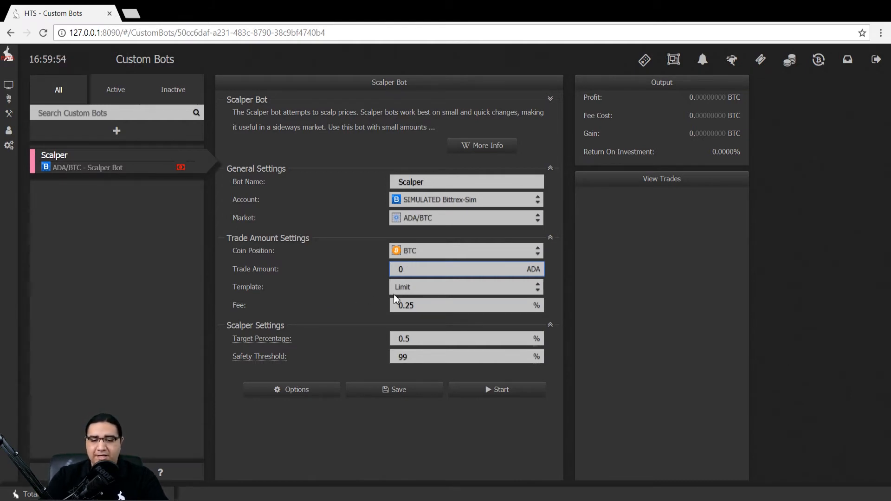
# - Set the trade amount to 10 ADA and keep Limit as the order template
pyautogui.write('10')
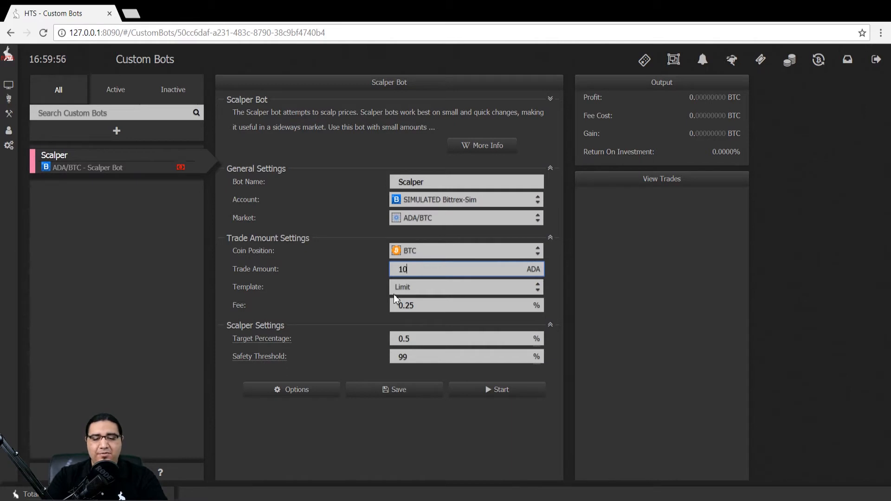
pyautogui.moveTo(441, 287)
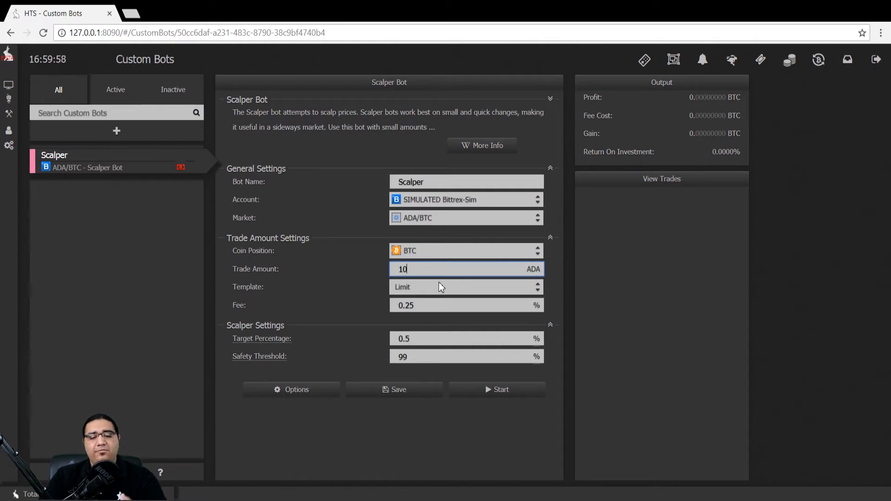
pyautogui.moveTo(341, 297)
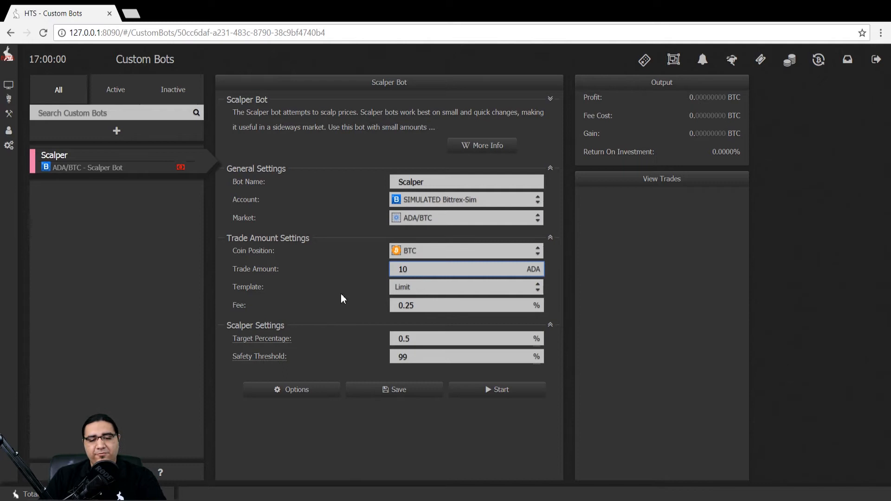
pyautogui.moveTo(380, 291)
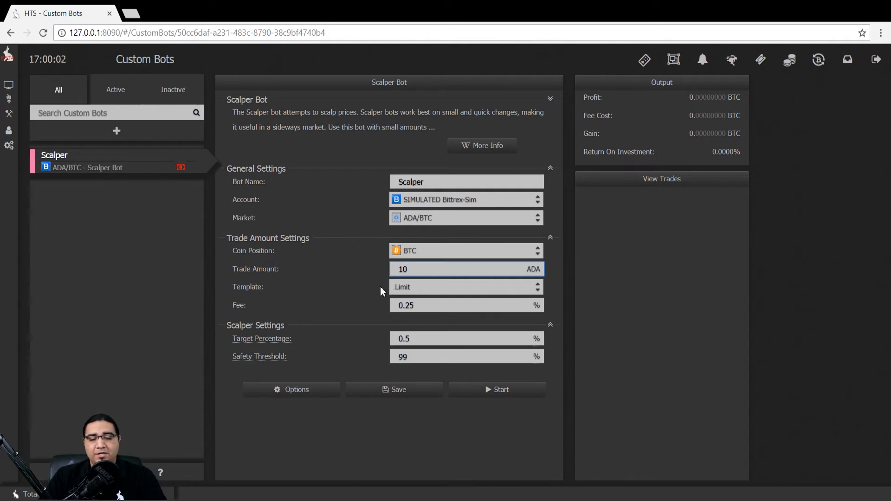
pyautogui.click(466, 287)
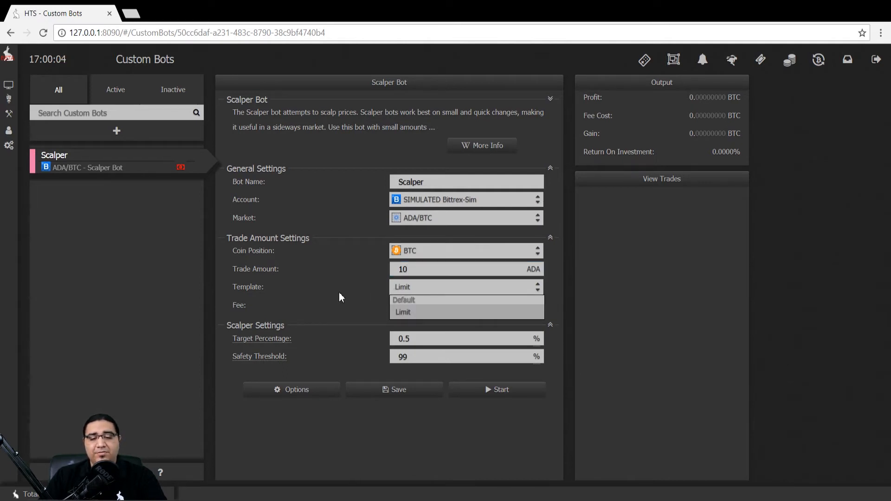
pyautogui.click(404, 312)
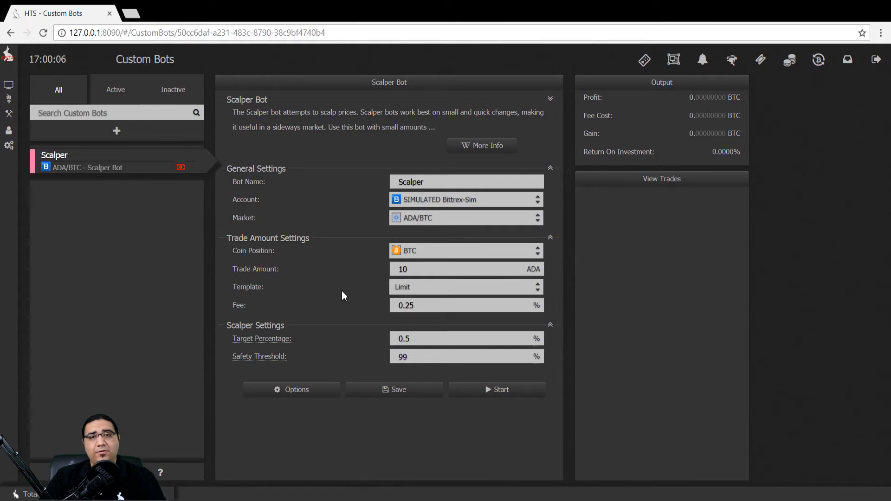
pyautogui.moveTo(348, 308)
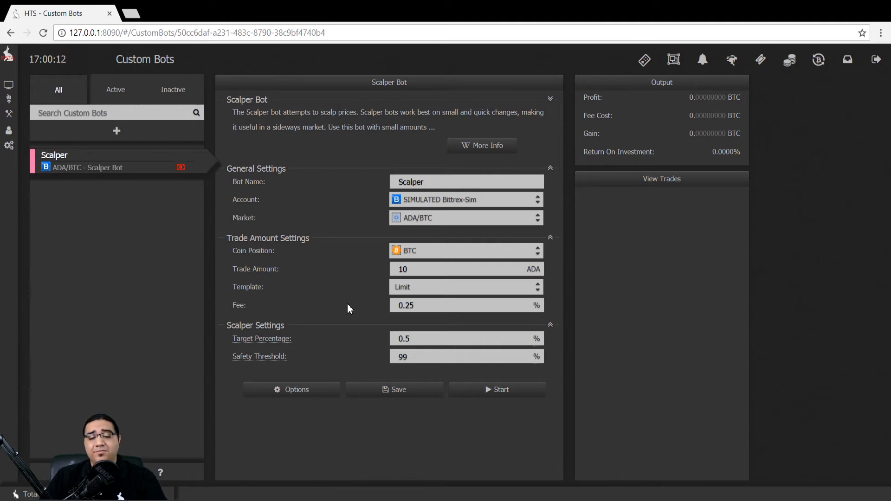
pyautogui.moveTo(382, 294)
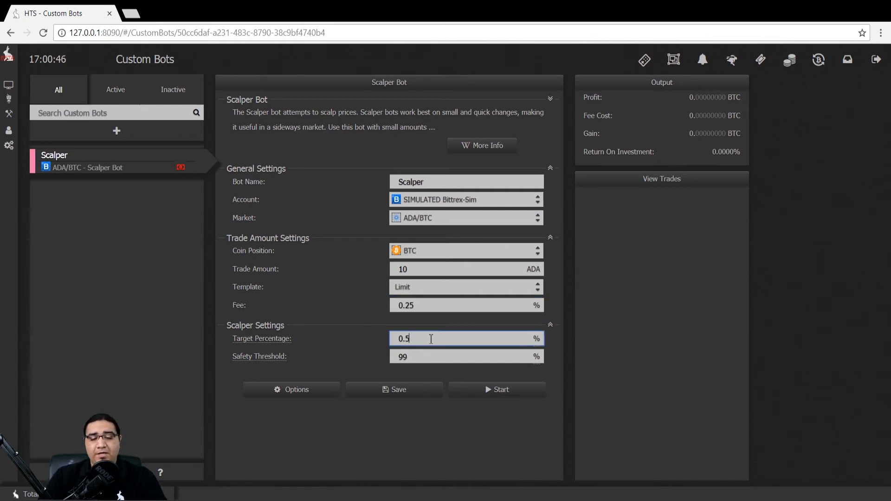
pyautogui.moveTo(262, 338)
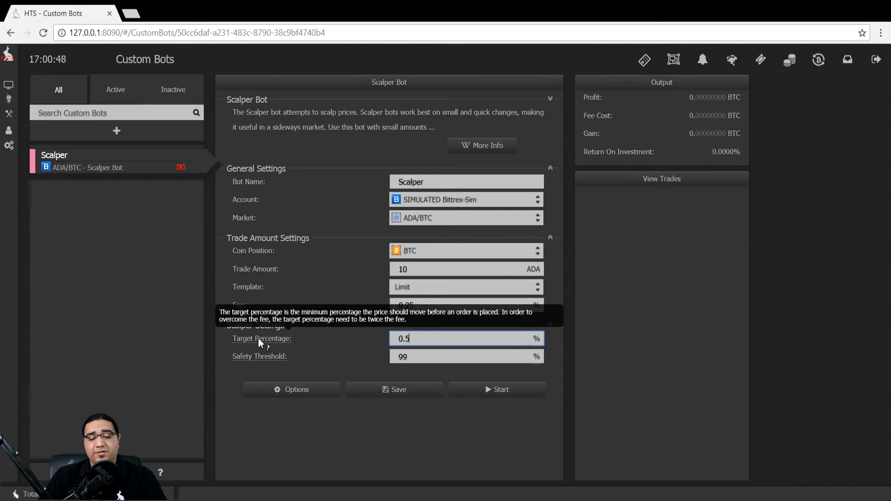
pyautogui.moveTo(371, 343)
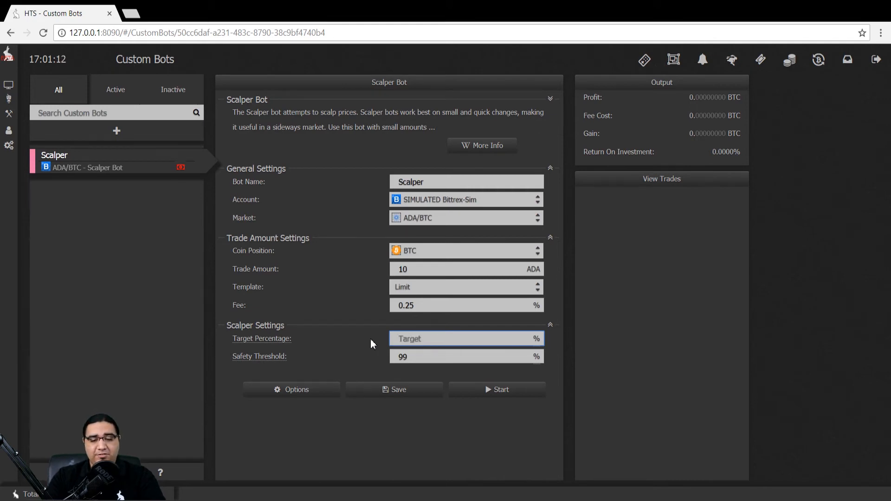
# - Change the target percentage from 0.5% to 2%
pyautogui.write('2')
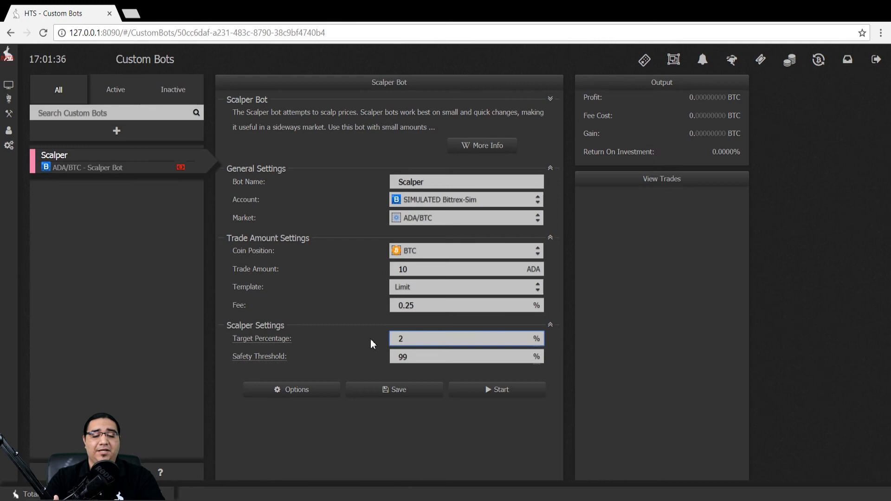
pyautogui.moveTo(273, 355)
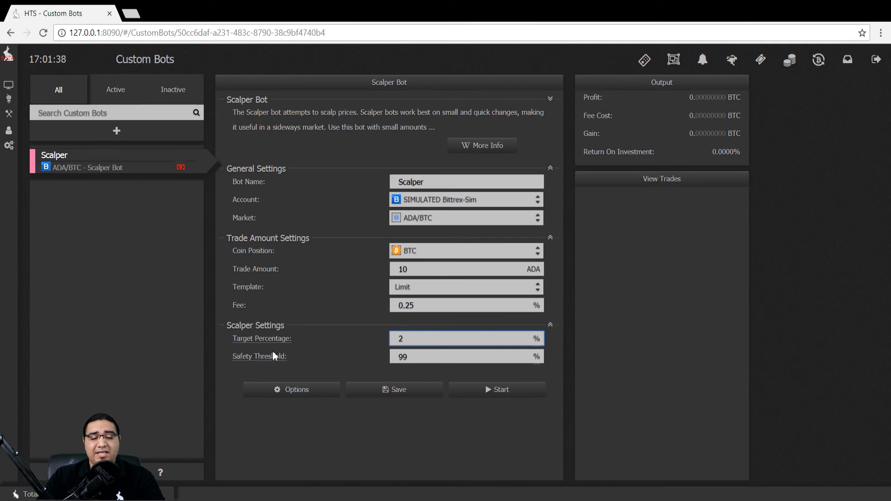
pyautogui.moveTo(259, 356)
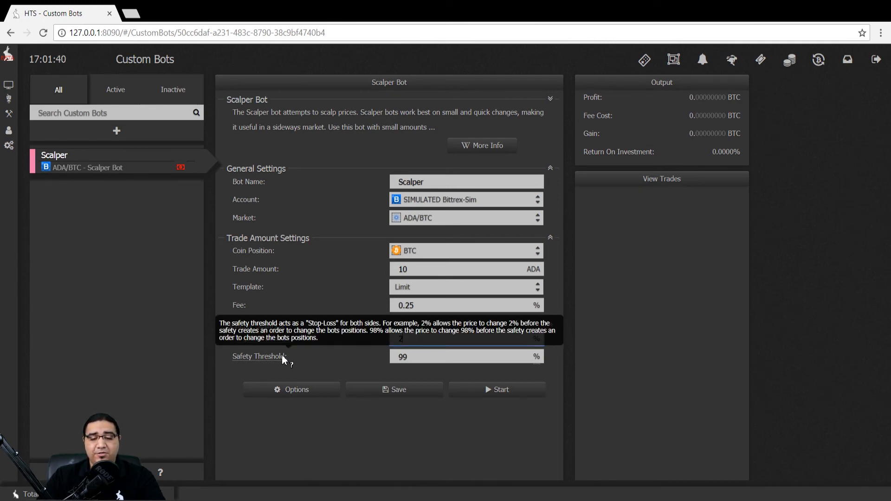
pyautogui.moveTo(436, 389)
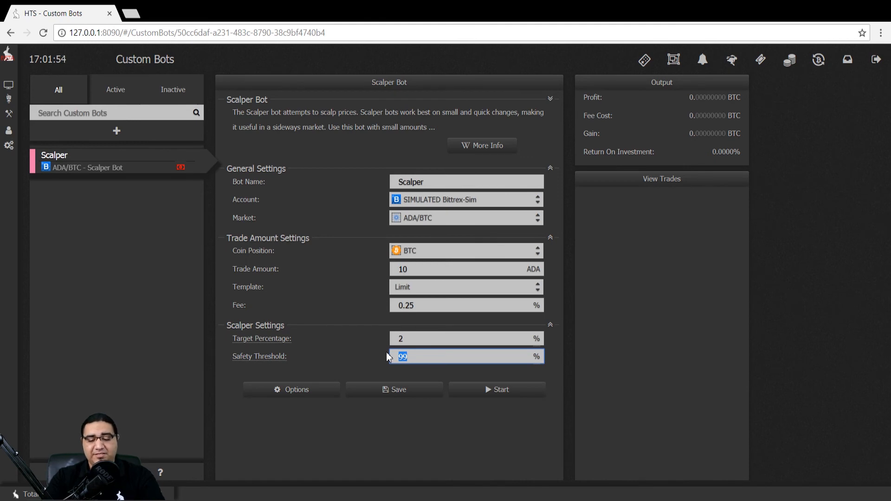
# - Try safety threshold values like 5, 98 and 9, then leave the field empty
pyautogui.write('5')
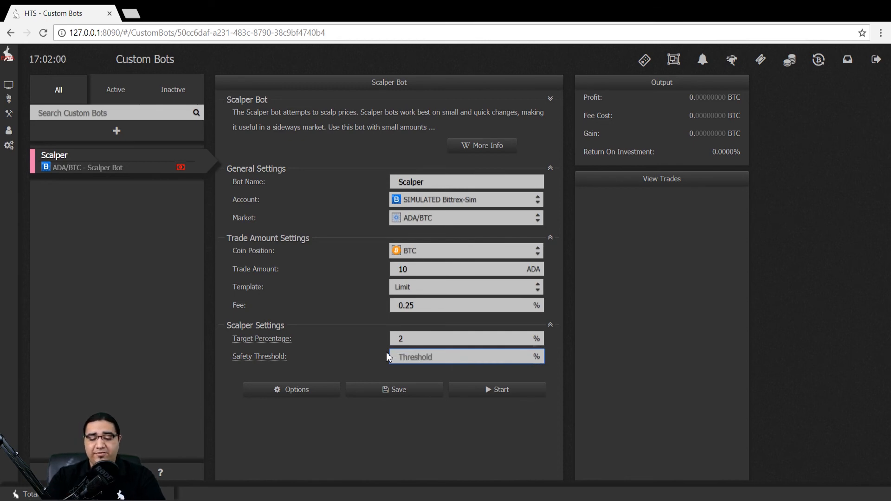
pyautogui.write('98')
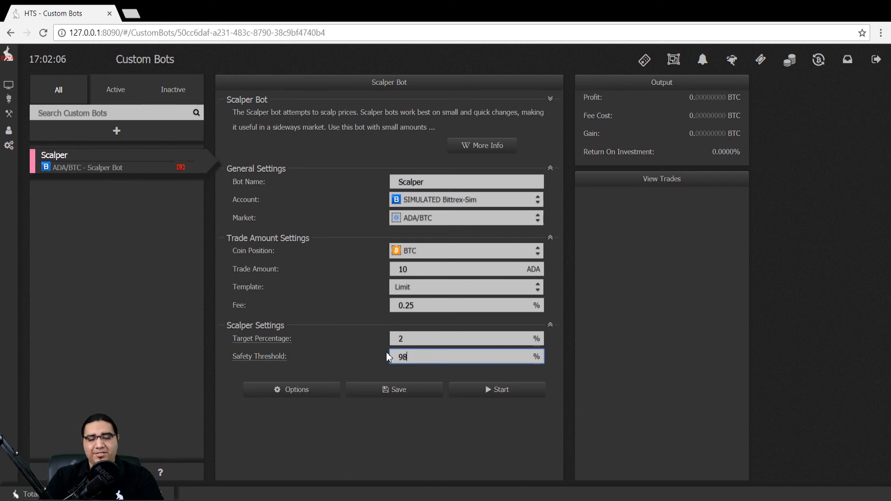
pyautogui.write('9')
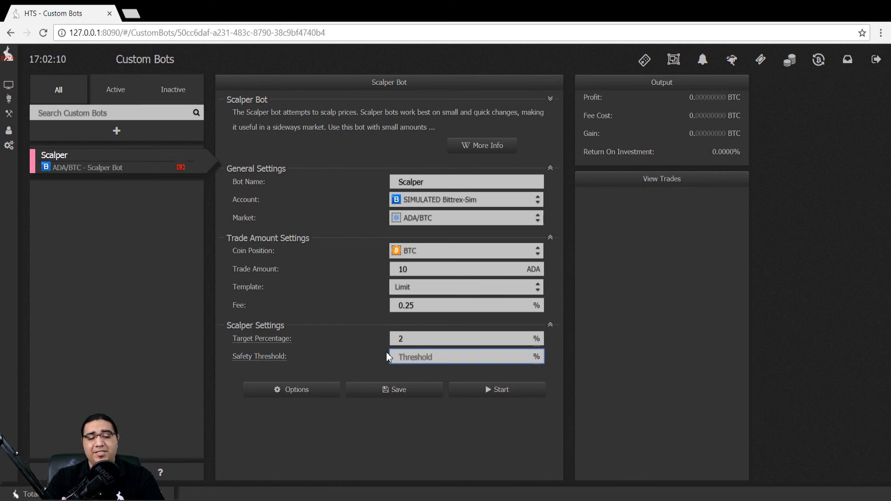
pyautogui.click(455, 356)
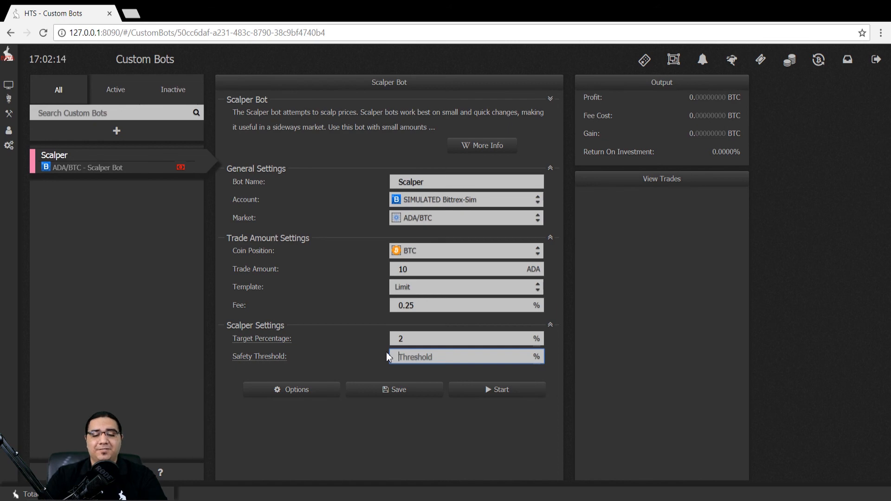
pyautogui.moveTo(341, 371)
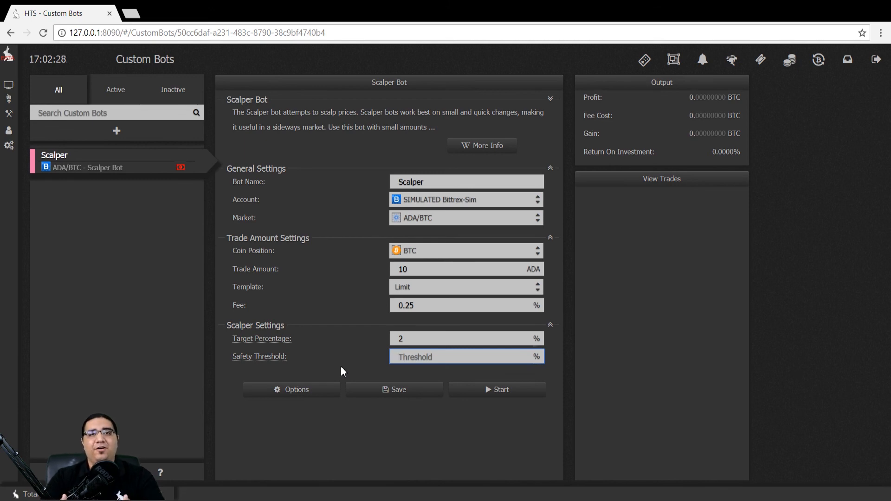
pyautogui.click(466, 356)
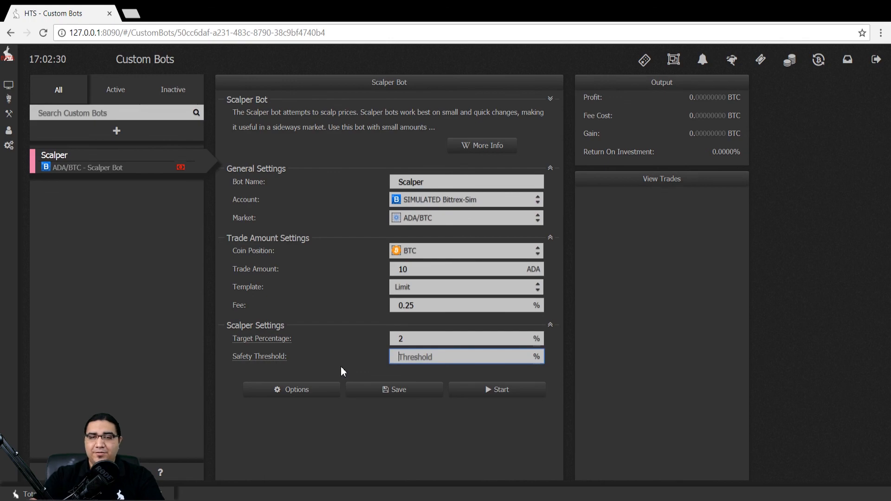